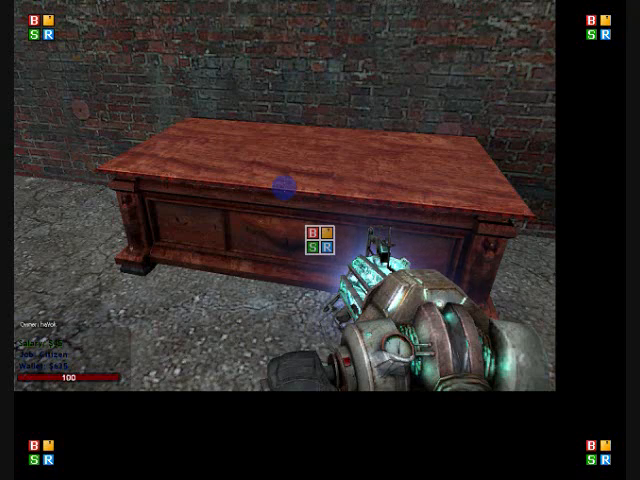
# Bring up the spawn menu with the prop grid and PCMod tool list
pyautogui.press('q')
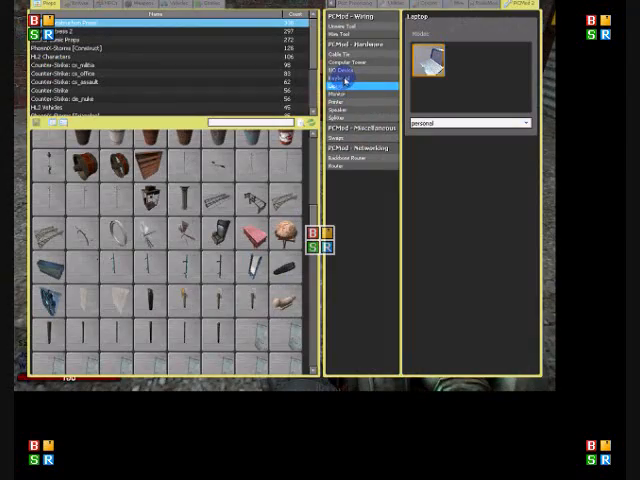
# Select the PCMod device spawner tool and choose a laptop model to spawn
pyautogui.click(344, 96)
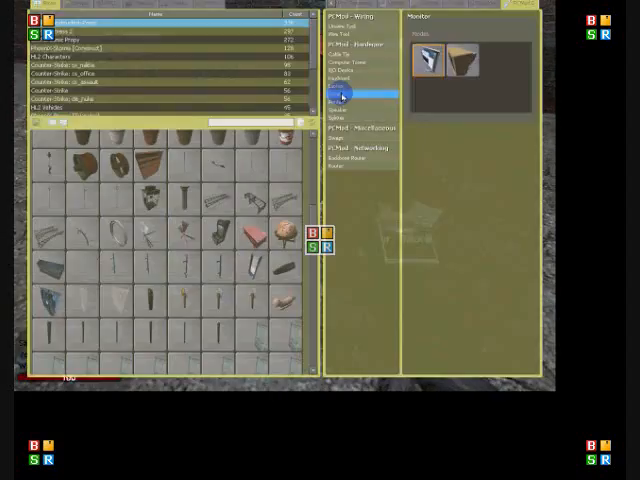
pyautogui.click(340, 100)
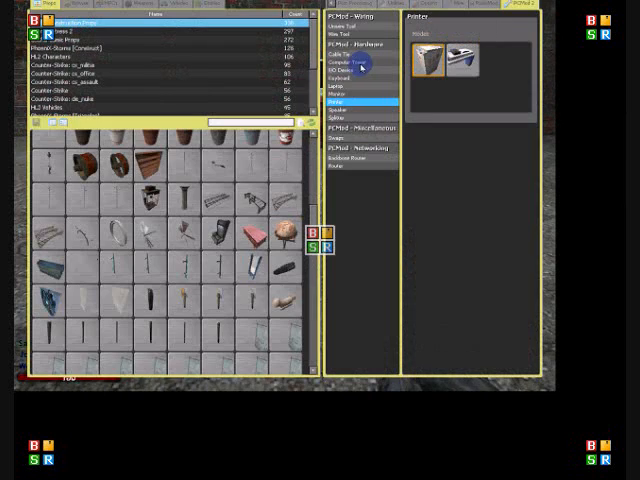
pyautogui.click(340, 24)
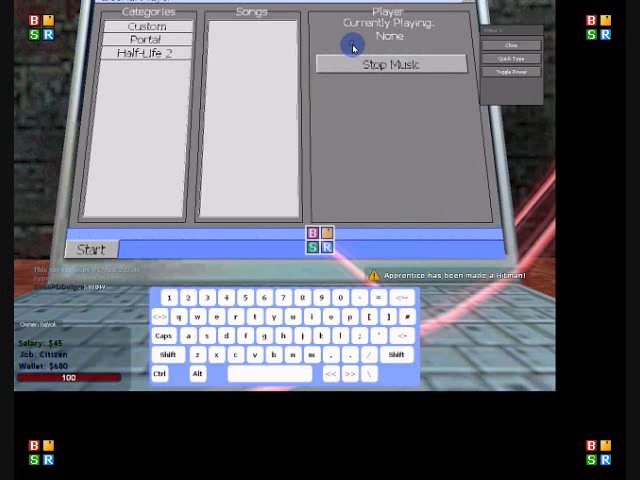
# Return to the spawn menu showing the extended tool list beside the props
pyautogui.click(148, 52)
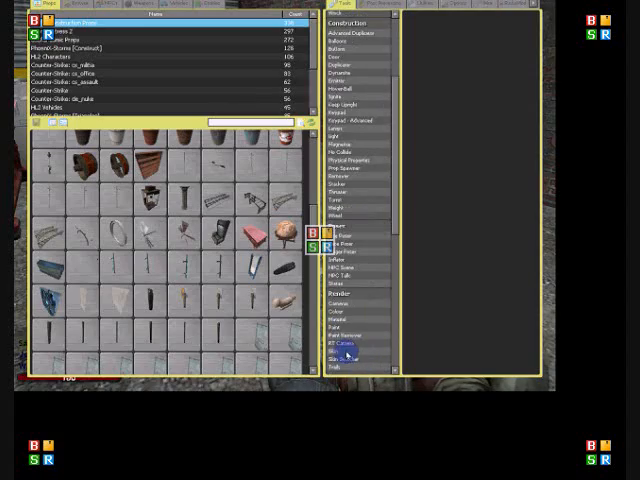
# Equip the Render Target Camera tool and bring up the laptop's Start menu
pyautogui.click(344, 344)
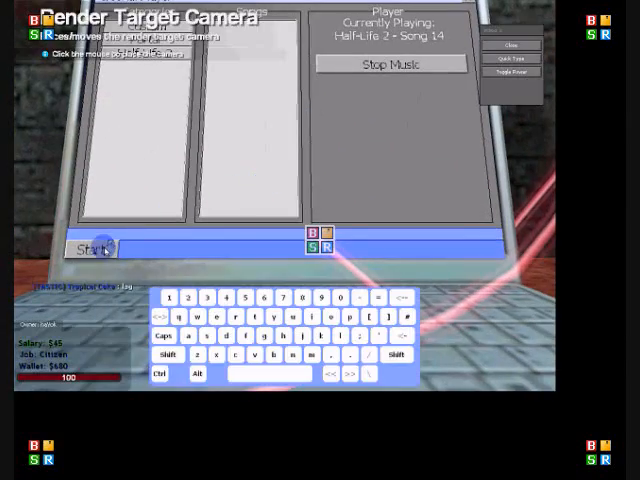
pyautogui.click(90, 250)
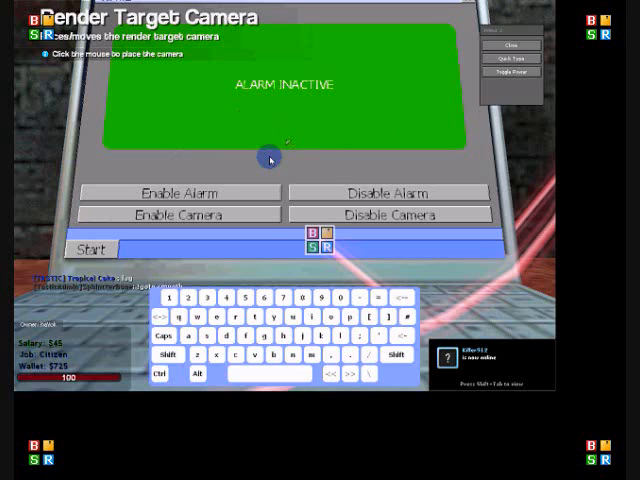
# Place the render target camera, enable its feed on the laptop, then show All Programs
pyautogui.click(178, 192)
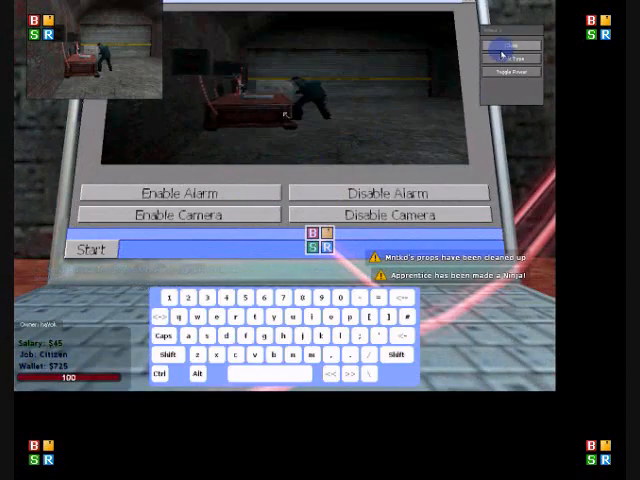
pyautogui.click(88, 248)
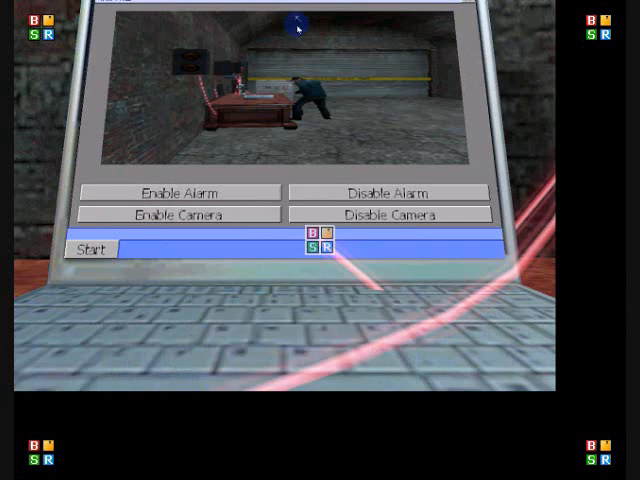
pyautogui.click(90, 250)
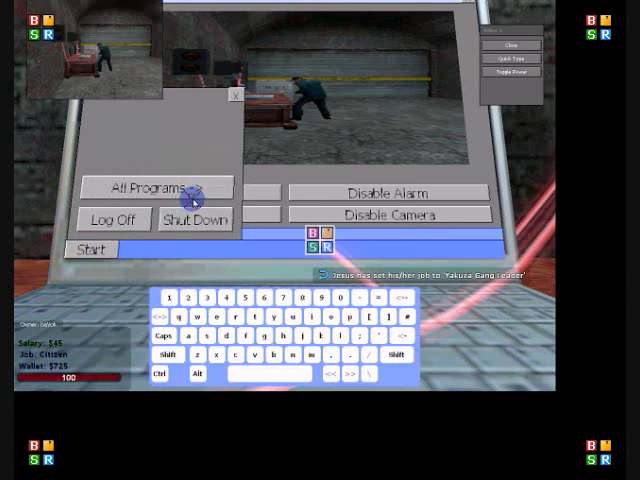
pyautogui.click(152, 188)
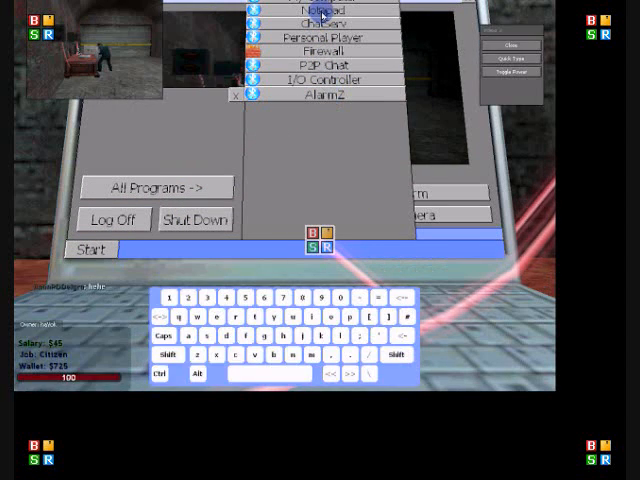
# Bring up the Steam overlay showing the incoming friend chat
pyautogui.click(332, 92)
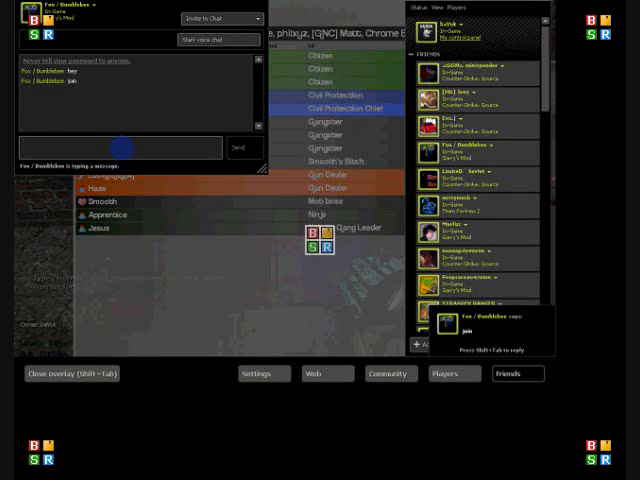
# Reply 'stfu get out' in the Steam chat and close the overlay back to the game
pyautogui.write('stfu get out')
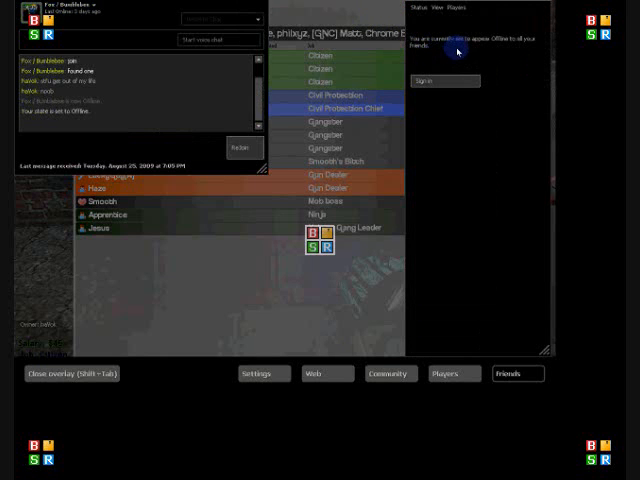
pyautogui.click(70, 372)
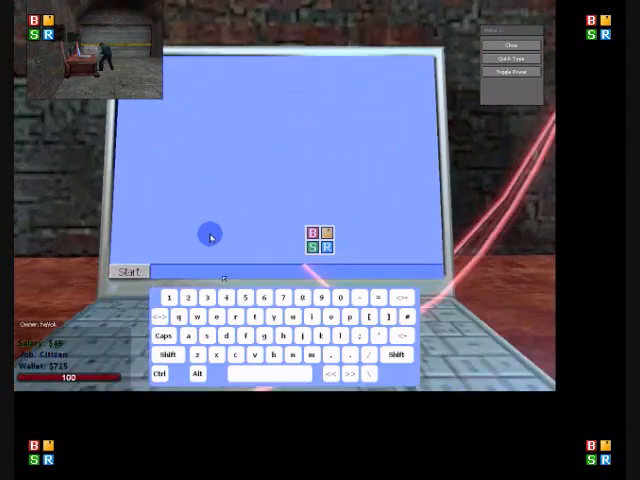
# Launch Notepad on the PCMod laptop with a blank unsaved document
pyautogui.click(124, 272)
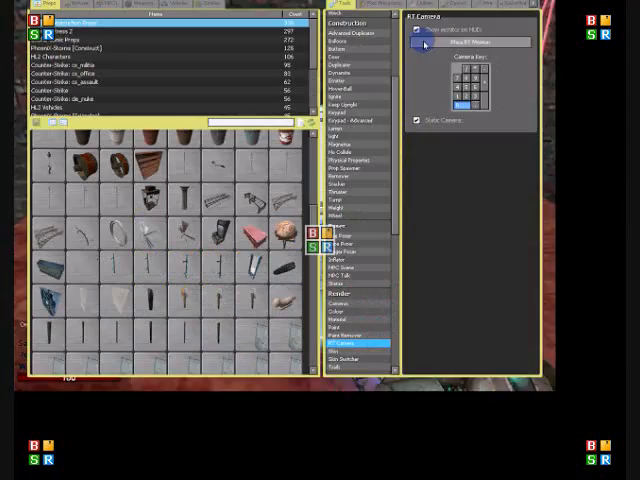
pyautogui.click(416, 28)
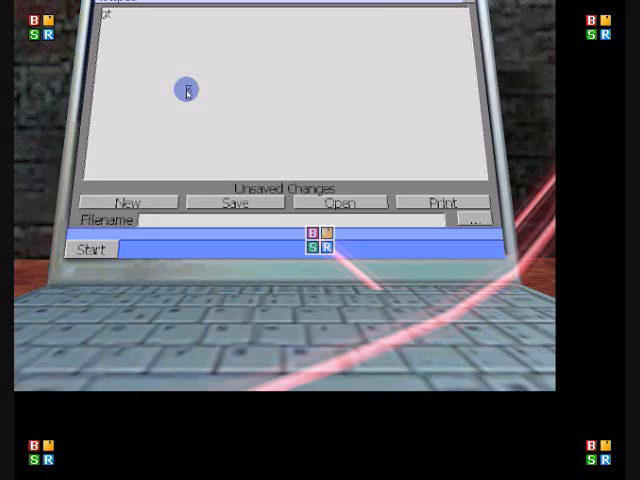
# Enter 'gtfo nub' in the document and start printing it to the local target
pyautogui.write('gtfo nubcakes haVok up in thiss biotch')
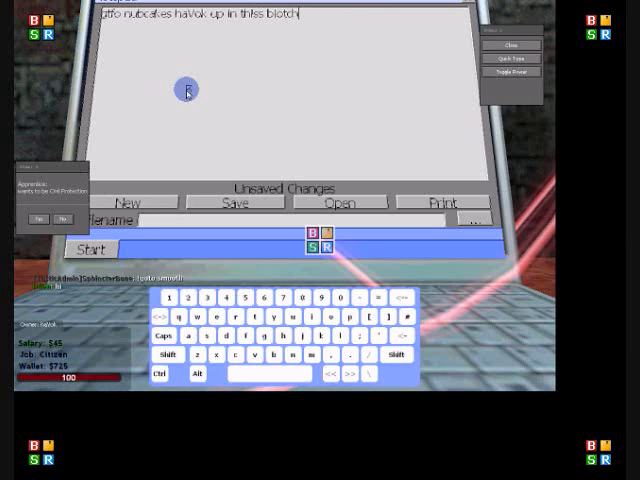
pyautogui.click(440, 204)
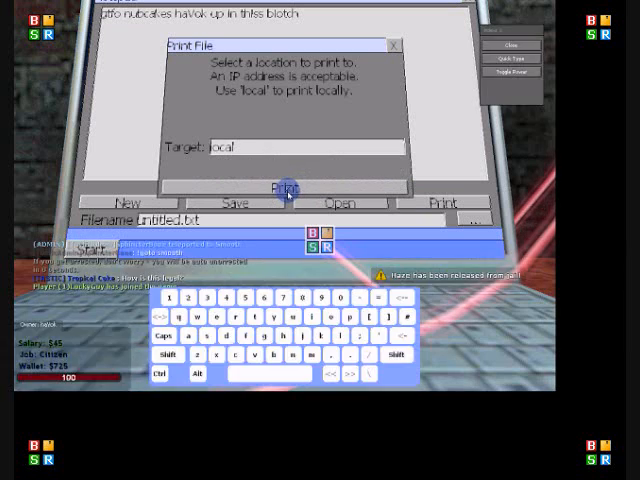
pyautogui.click(282, 188)
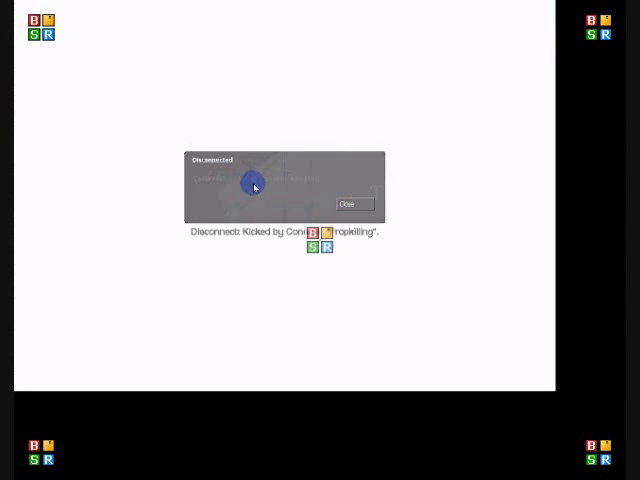
# Dismiss the disconnect notice and choose Exit Game from the main menu
pyautogui.click(348, 204)
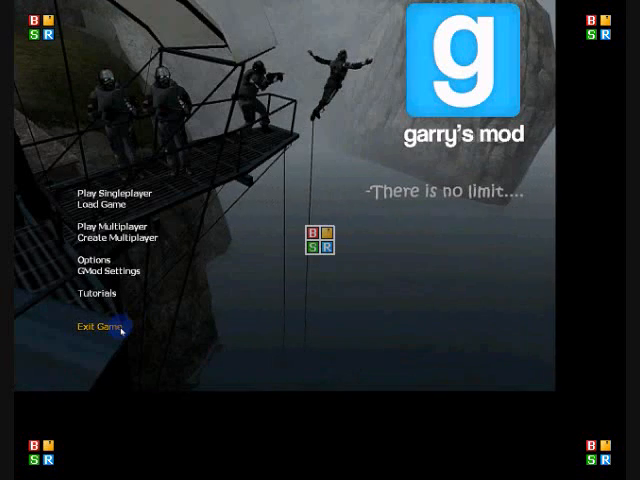
pyautogui.click(98, 328)
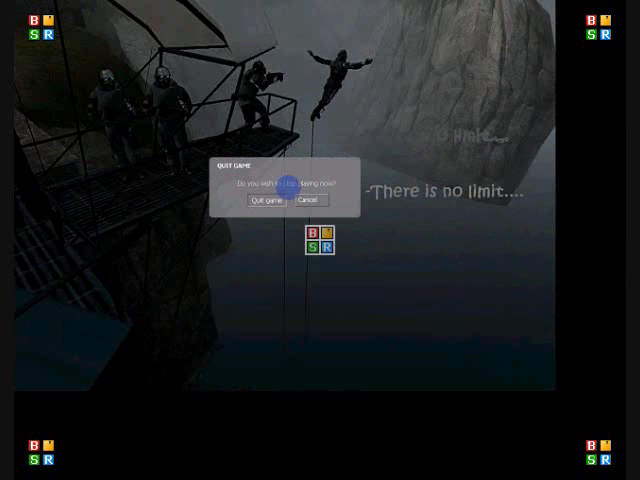